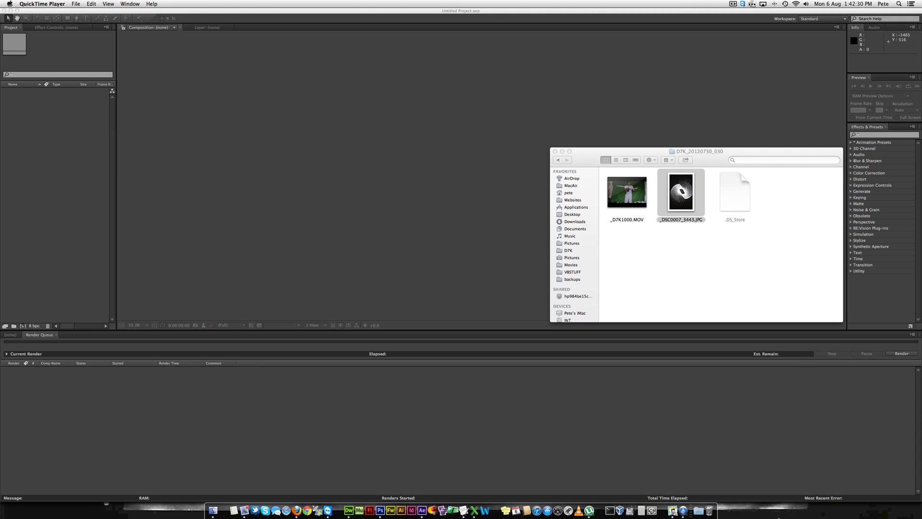
mouse_move(541, 187)
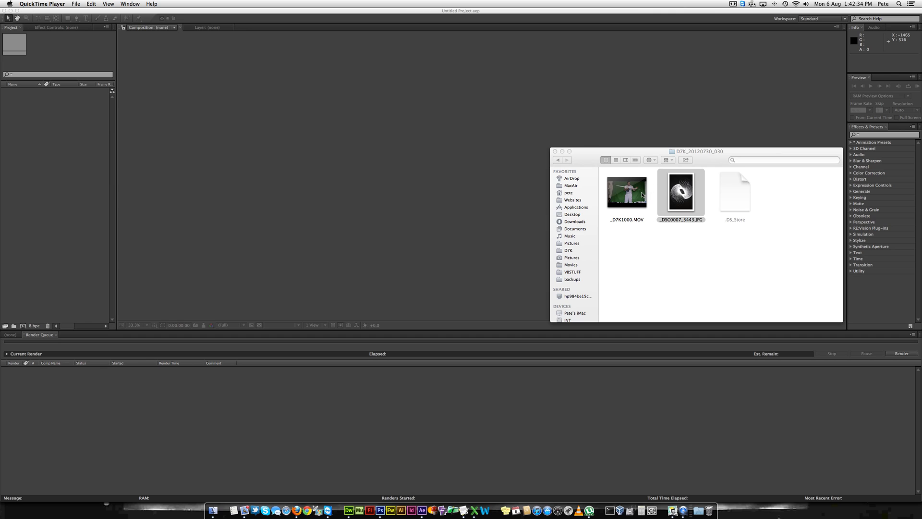
mouse_move(628, 193)
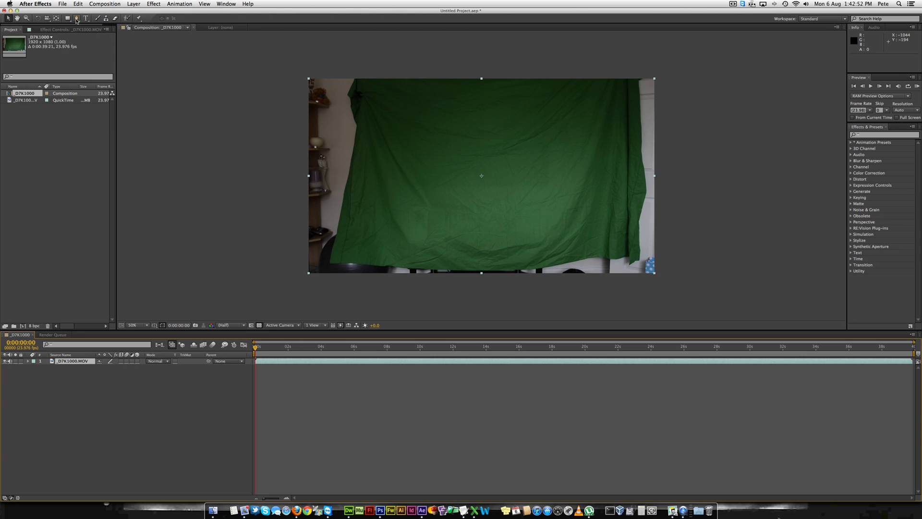
- With the Pen tool, place mask points along the green sheet's left and bottom edges
left_click(77, 19)
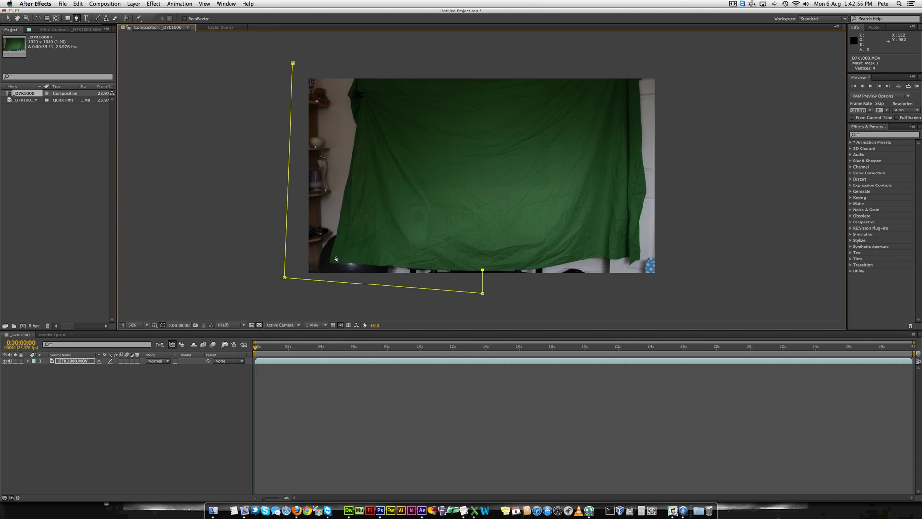
left_click(365, 83)
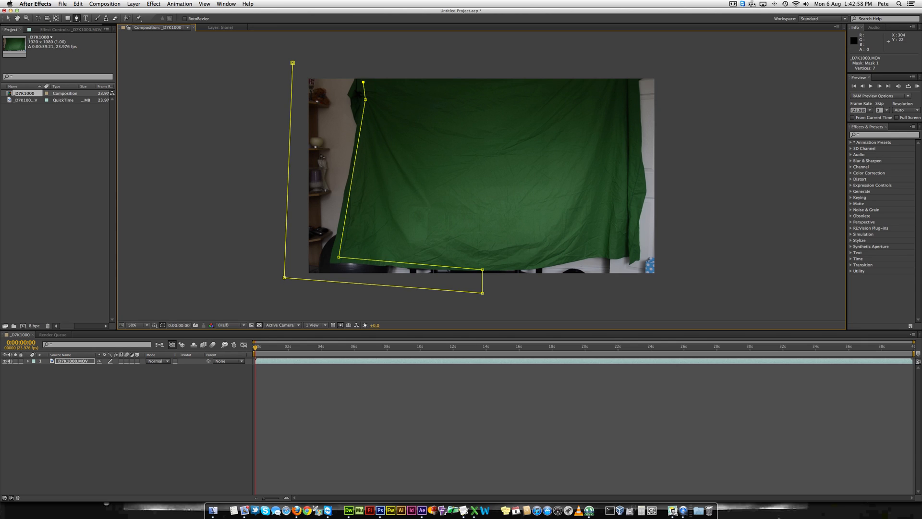
left_click(365, 68)
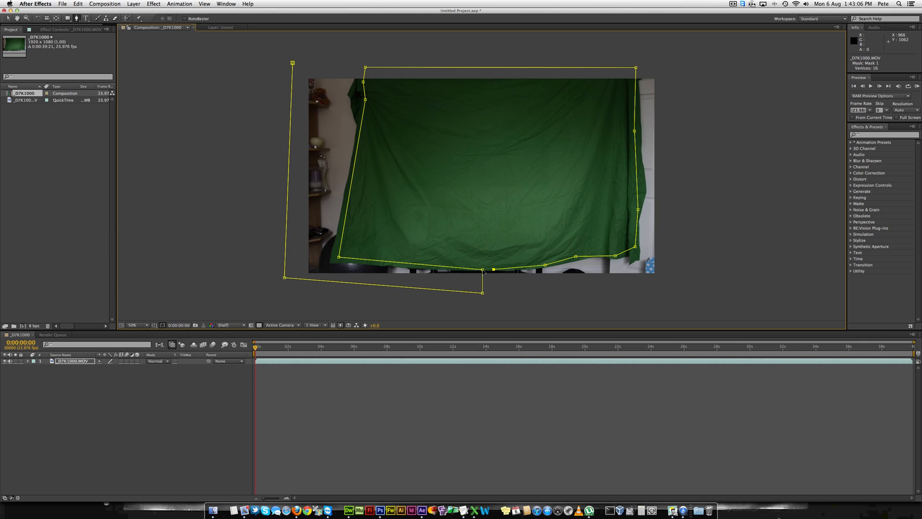
left_click(493, 270)
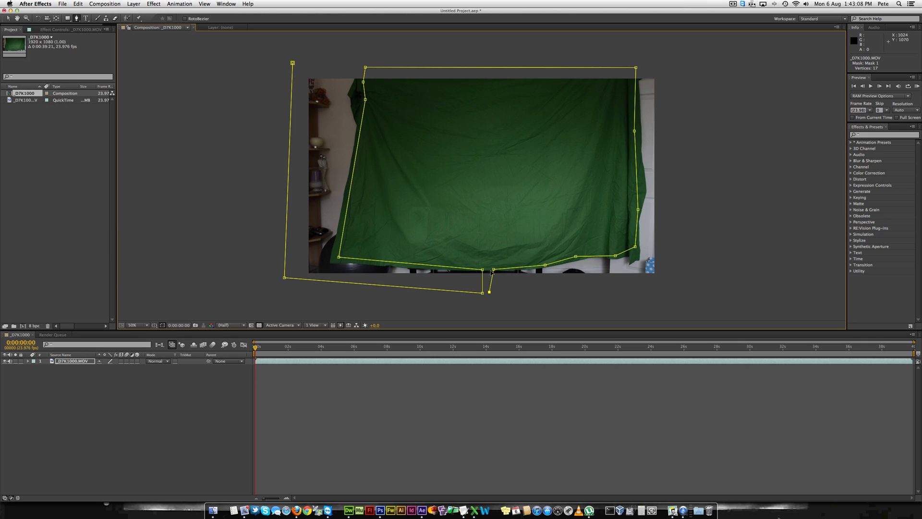
left_click(697, 61)
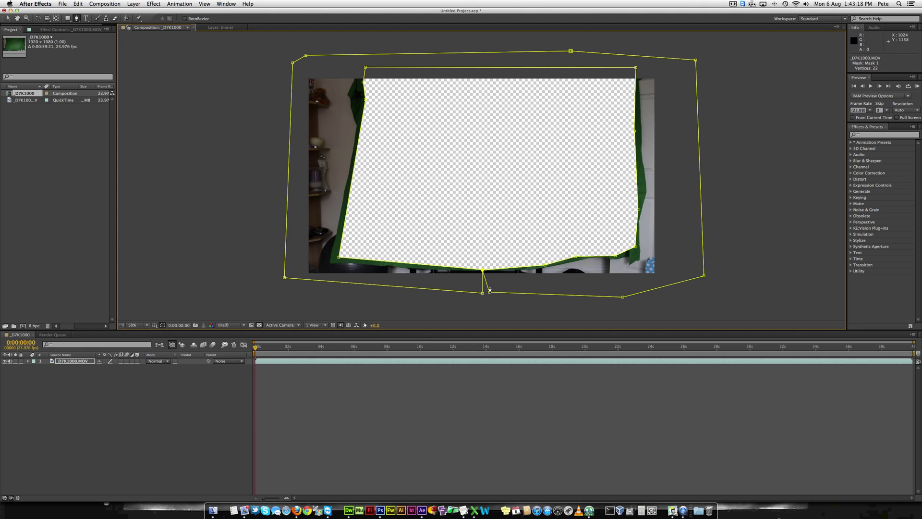
mouse_move(460, 286)
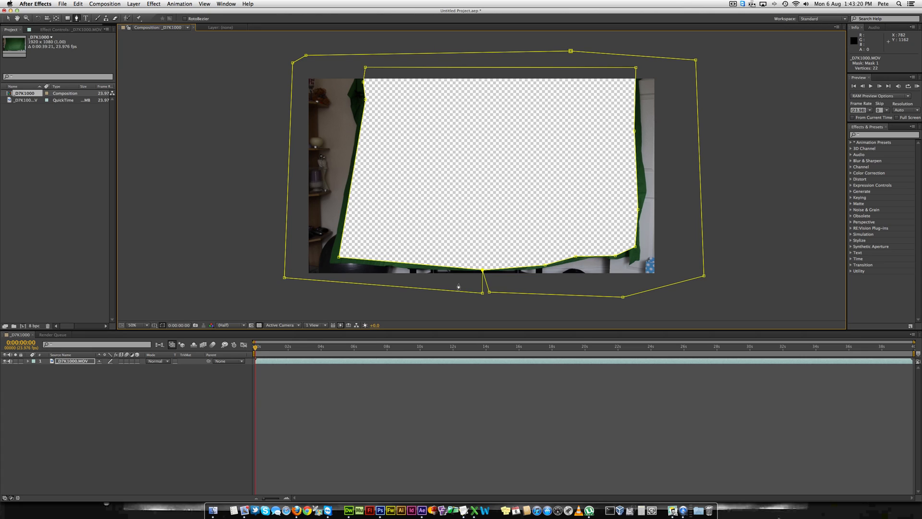
mouse_move(474, 278)
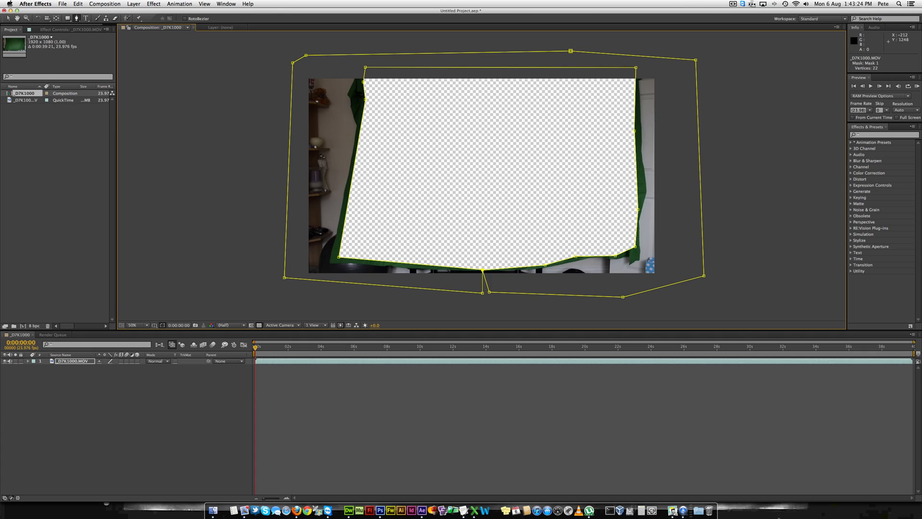
mouse_move(259, 325)
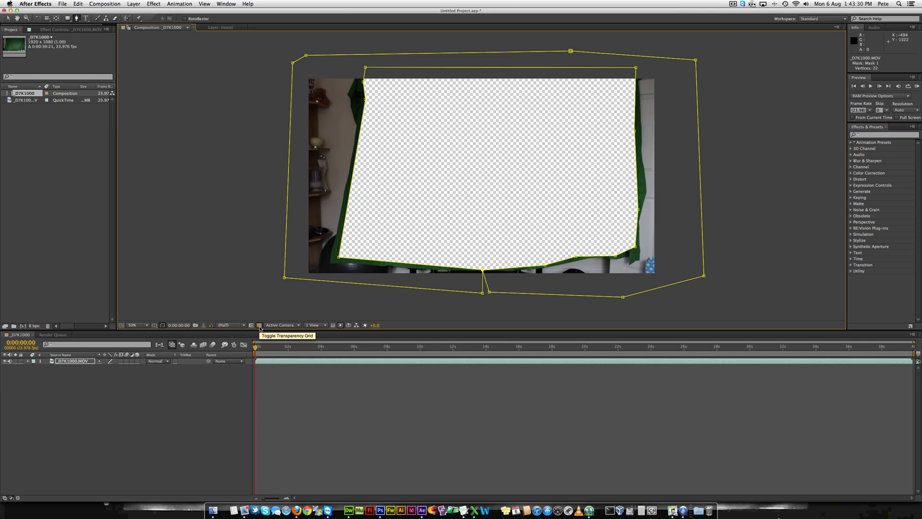
mouse_move(259, 330)
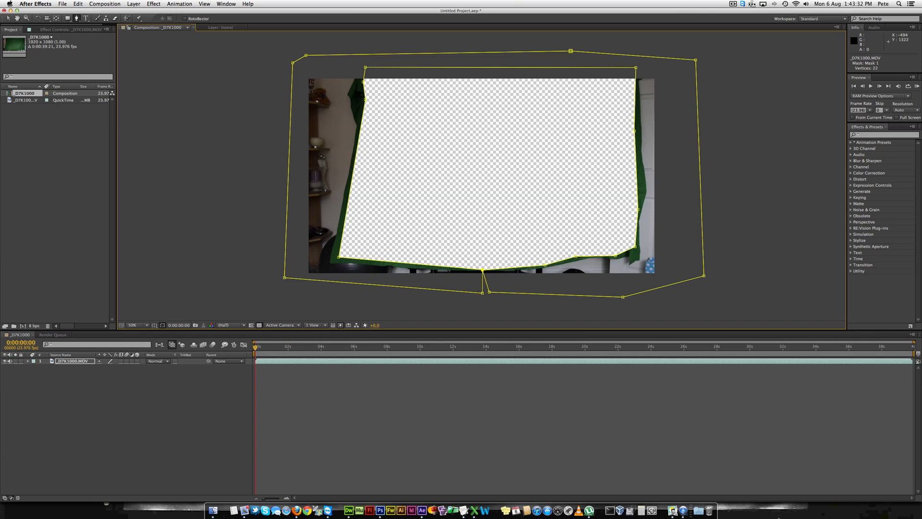
- Switch Mask 1's mode from Add to Subtract so only the green sheet stays visible
left_click(46, 360)
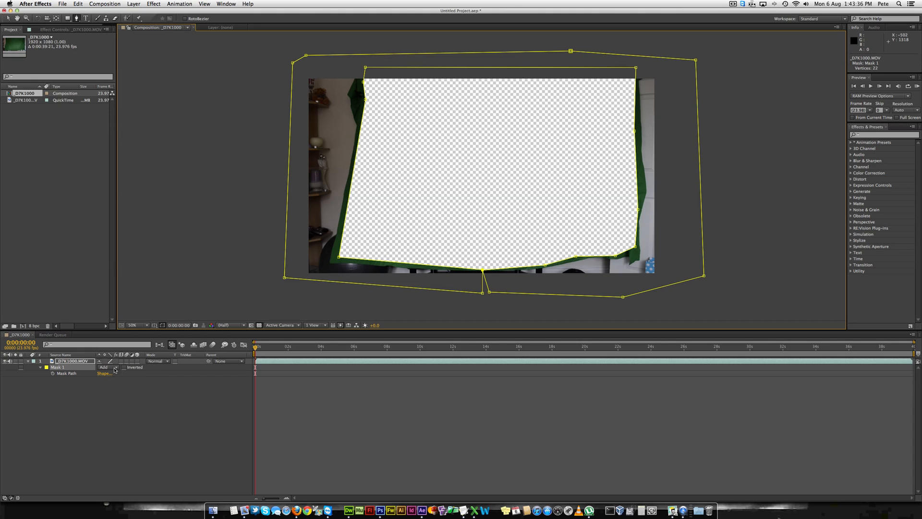
left_click(106, 367)
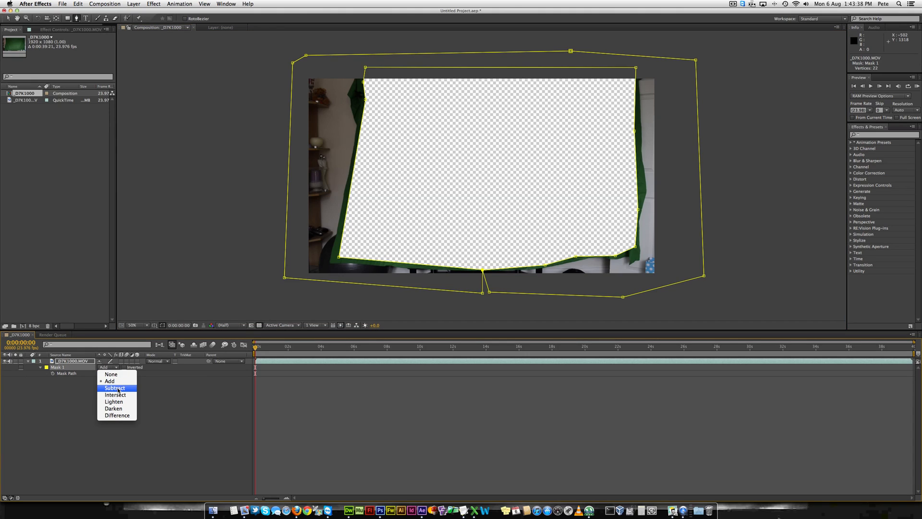
left_click(115, 387)
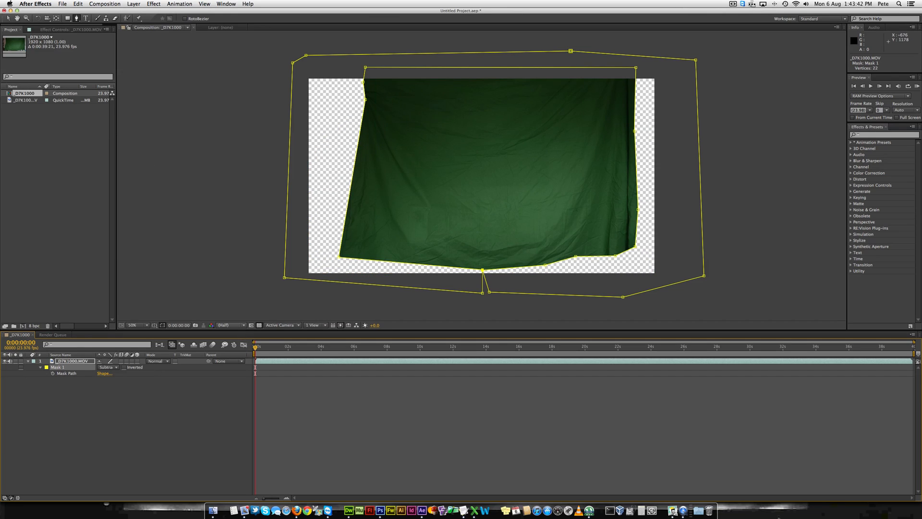
right_click(481, 175)
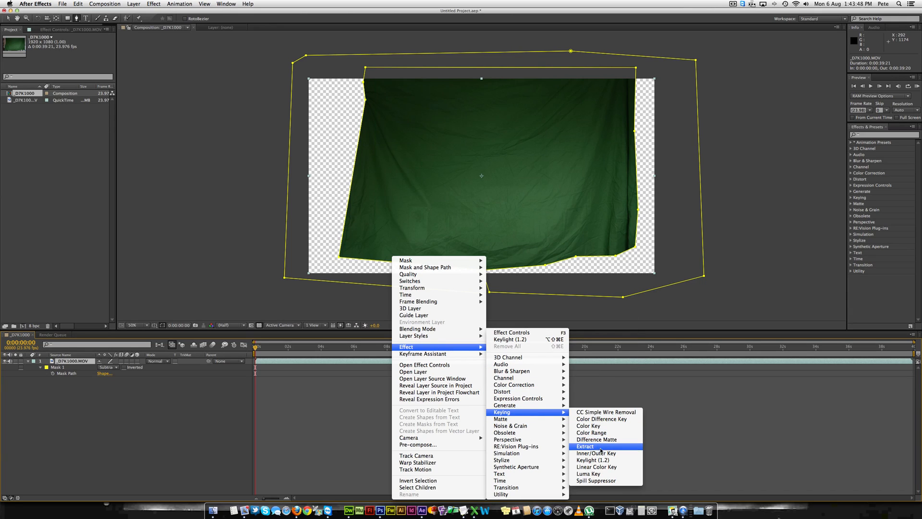
mouse_move(593, 460)
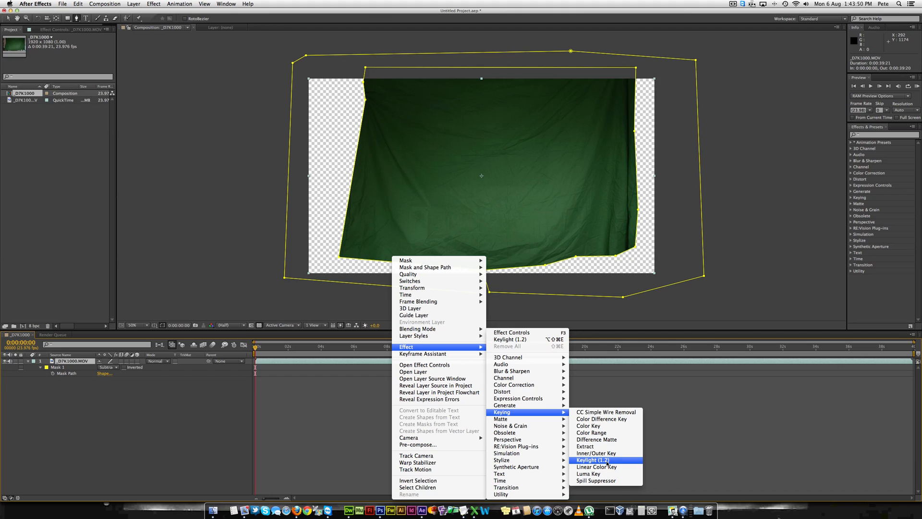
- Apply the Keylight (1.2) keying effect to the green-screen clip layer
left_click(593, 460)
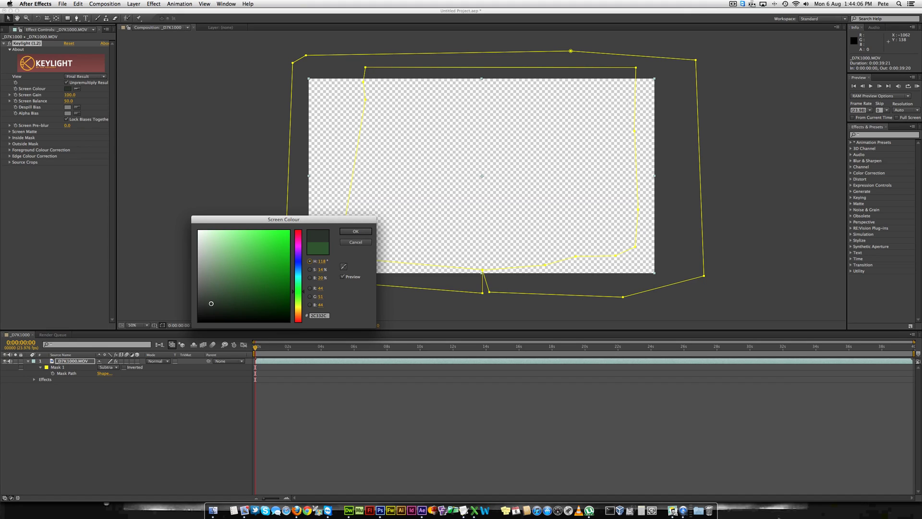
- Confirm the sampled green as Keylight's screen colour and move to a frame showing the man
left_click(356, 231)
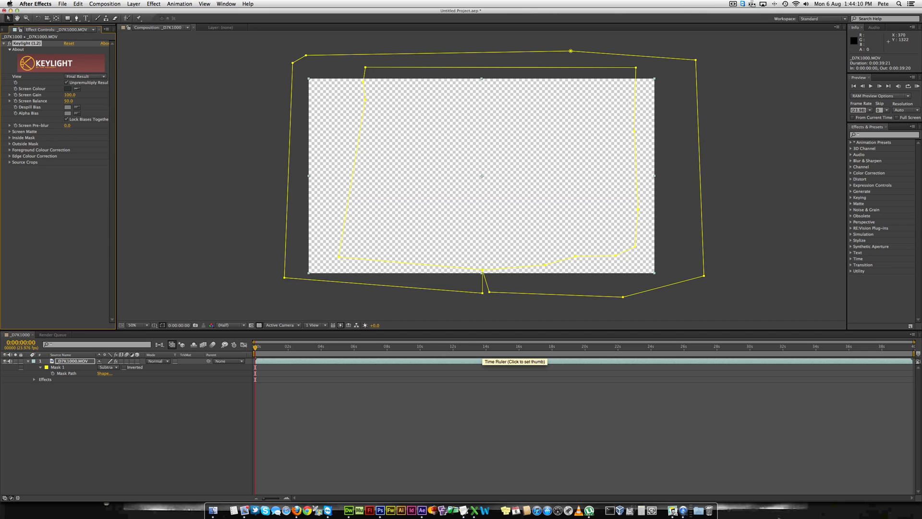
left_click(499, 347)
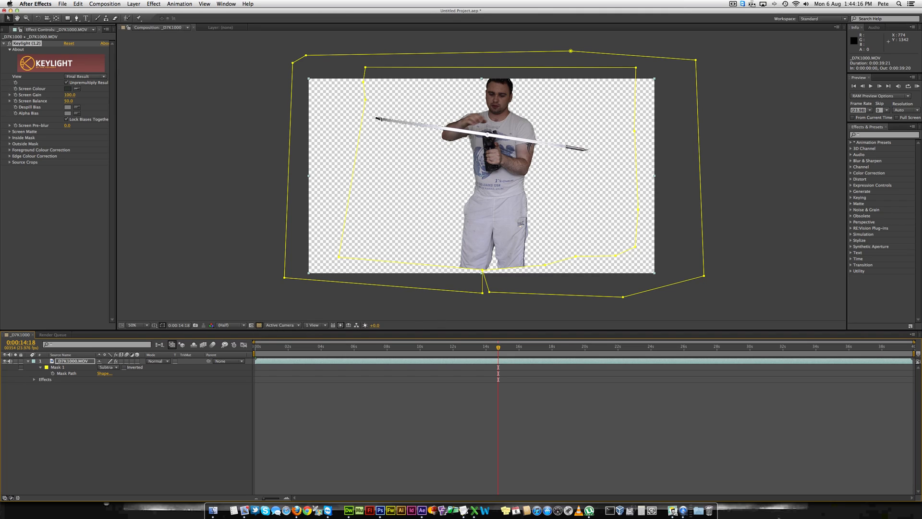
mouse_move(258, 326)
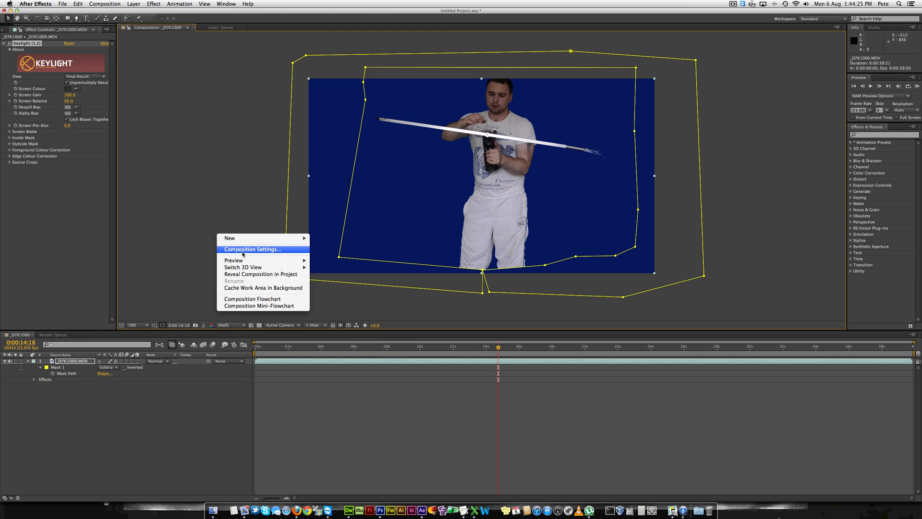
- Set the composition's background colour to magenta in Composition Settings
left_click(252, 249)
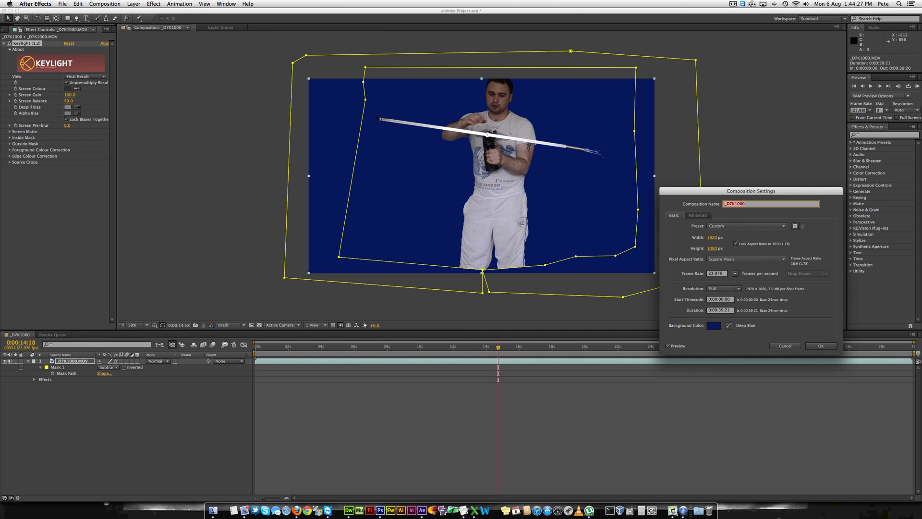
left_click(713, 326)
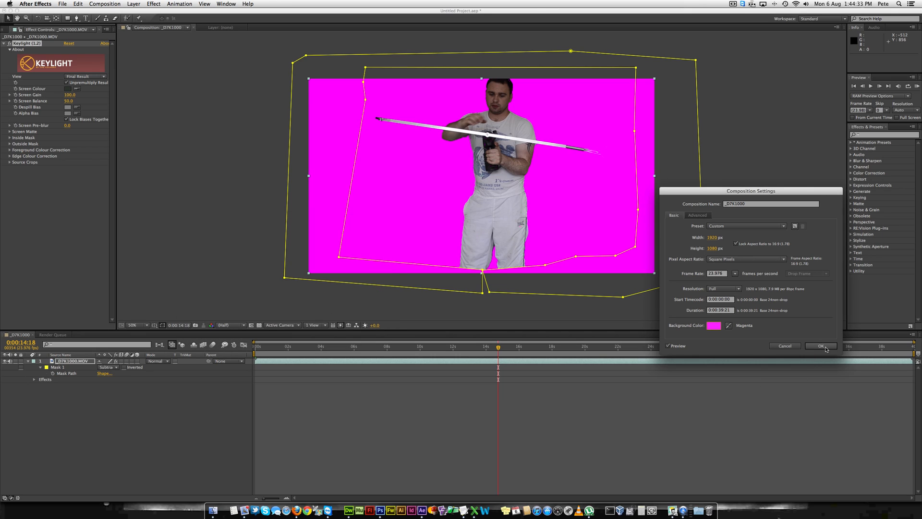
left_click(821, 346)
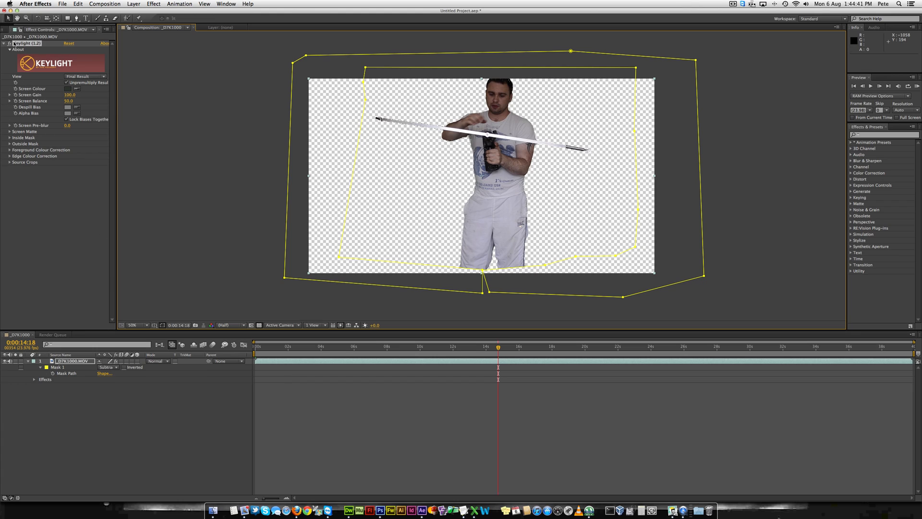
- Bring up the Project panel's media to add the spiral-line photo as background
left_click(9, 30)
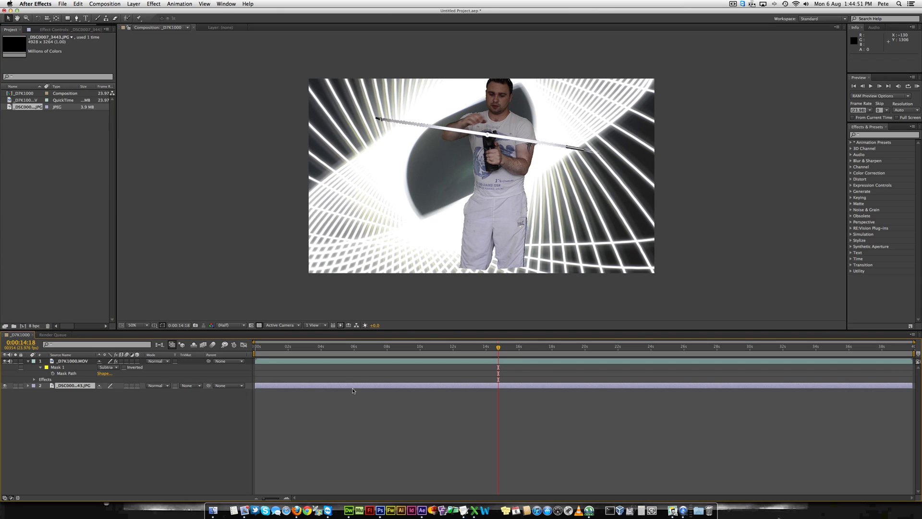
mouse_move(544, 250)
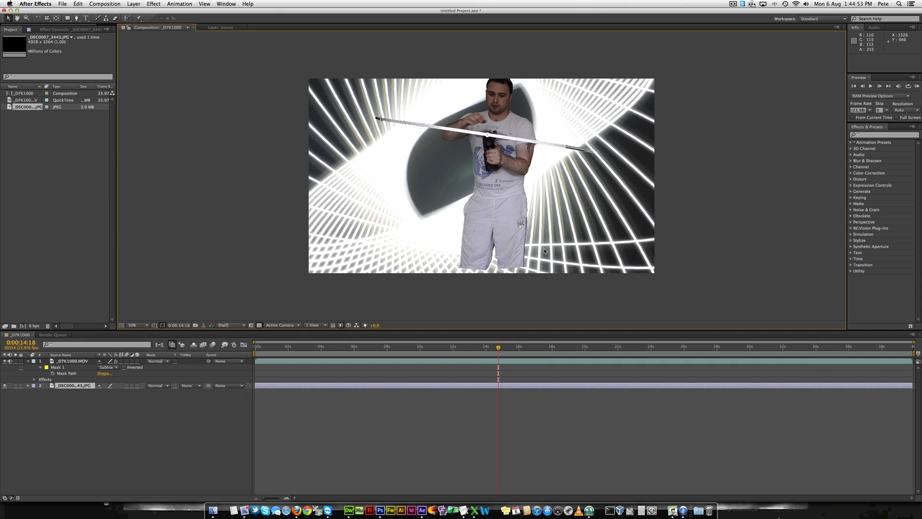
mouse_move(552, 372)
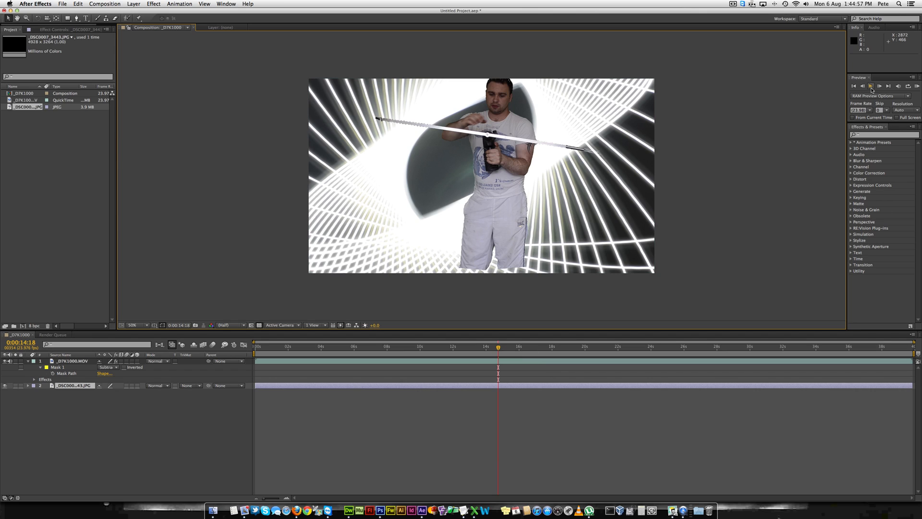
- Run a RAM preview of the keyed man composited over the light-streak background
left_click(881, 85)
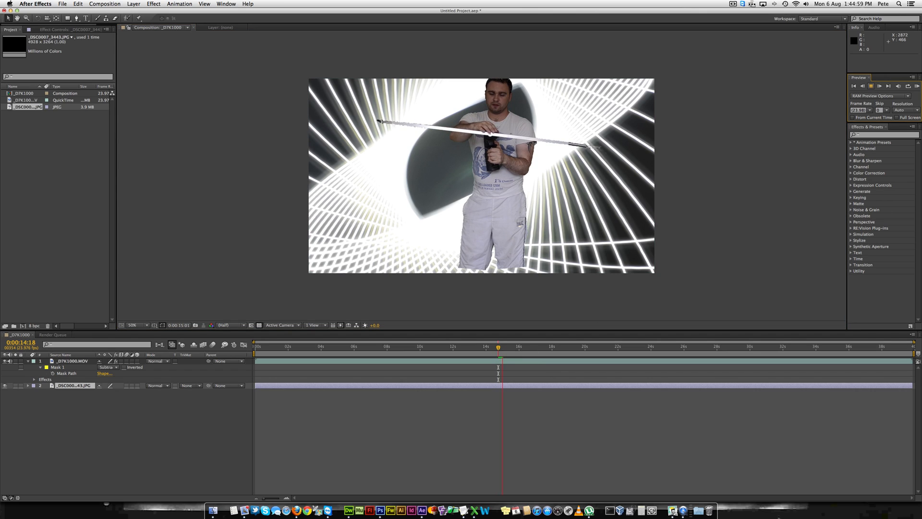
left_click(872, 86)
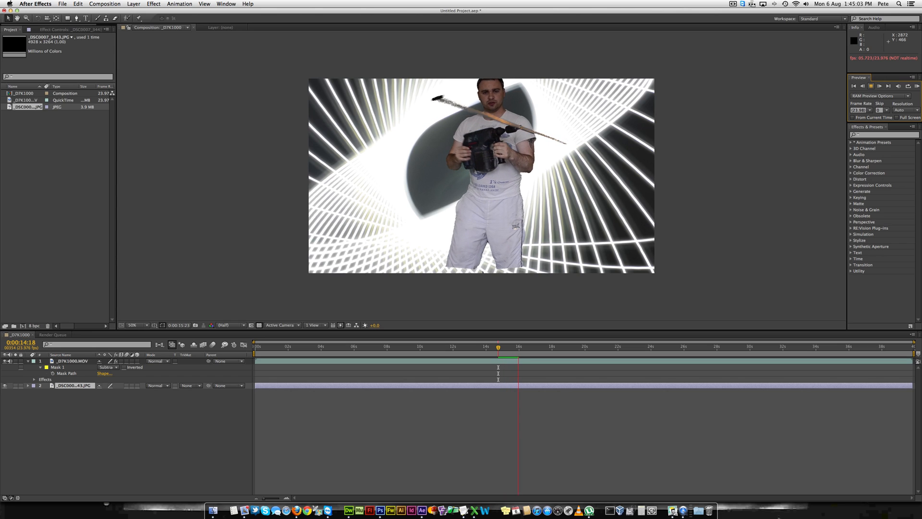
left_click(871, 85)
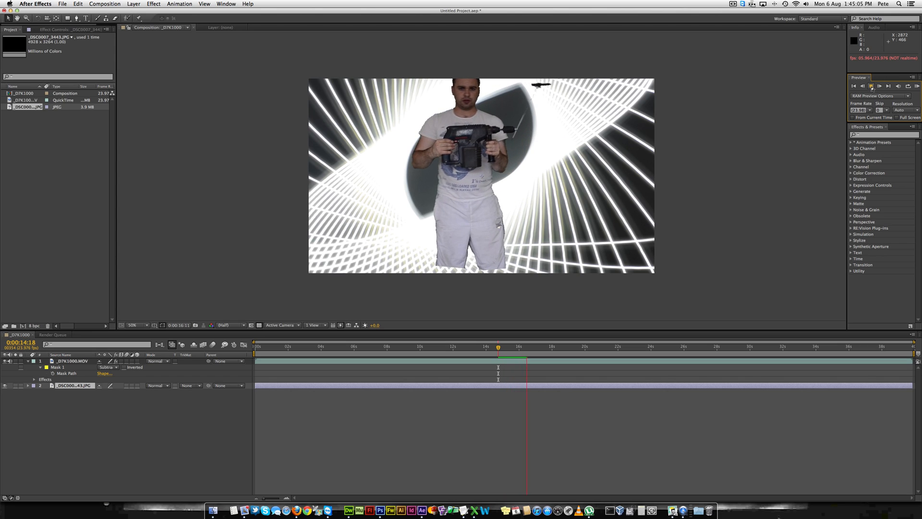